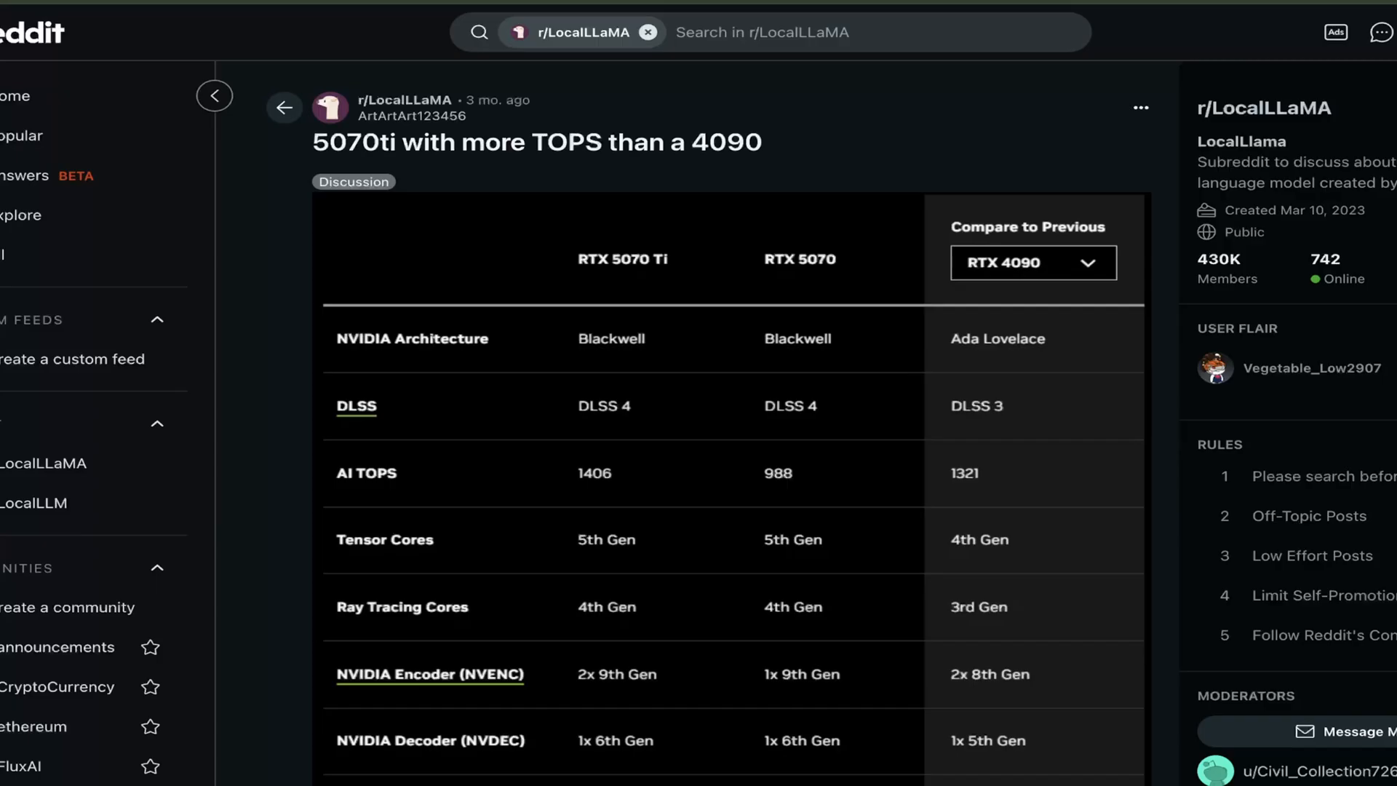
Step: Scroll through the RTX 5070 Ti vs 4090 spec table in the r/LocalLLaMA post
scroll("down", 3)
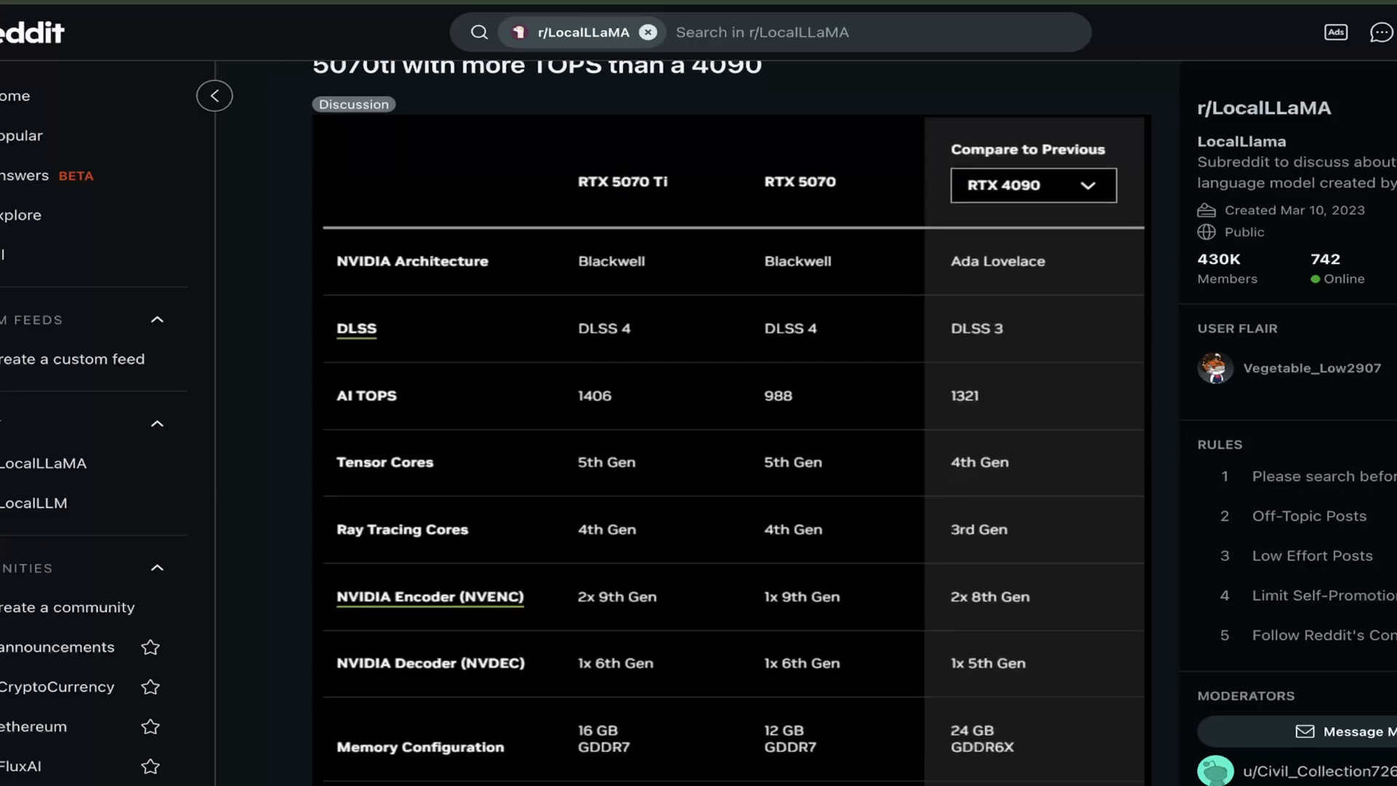
scroll("down", 3)
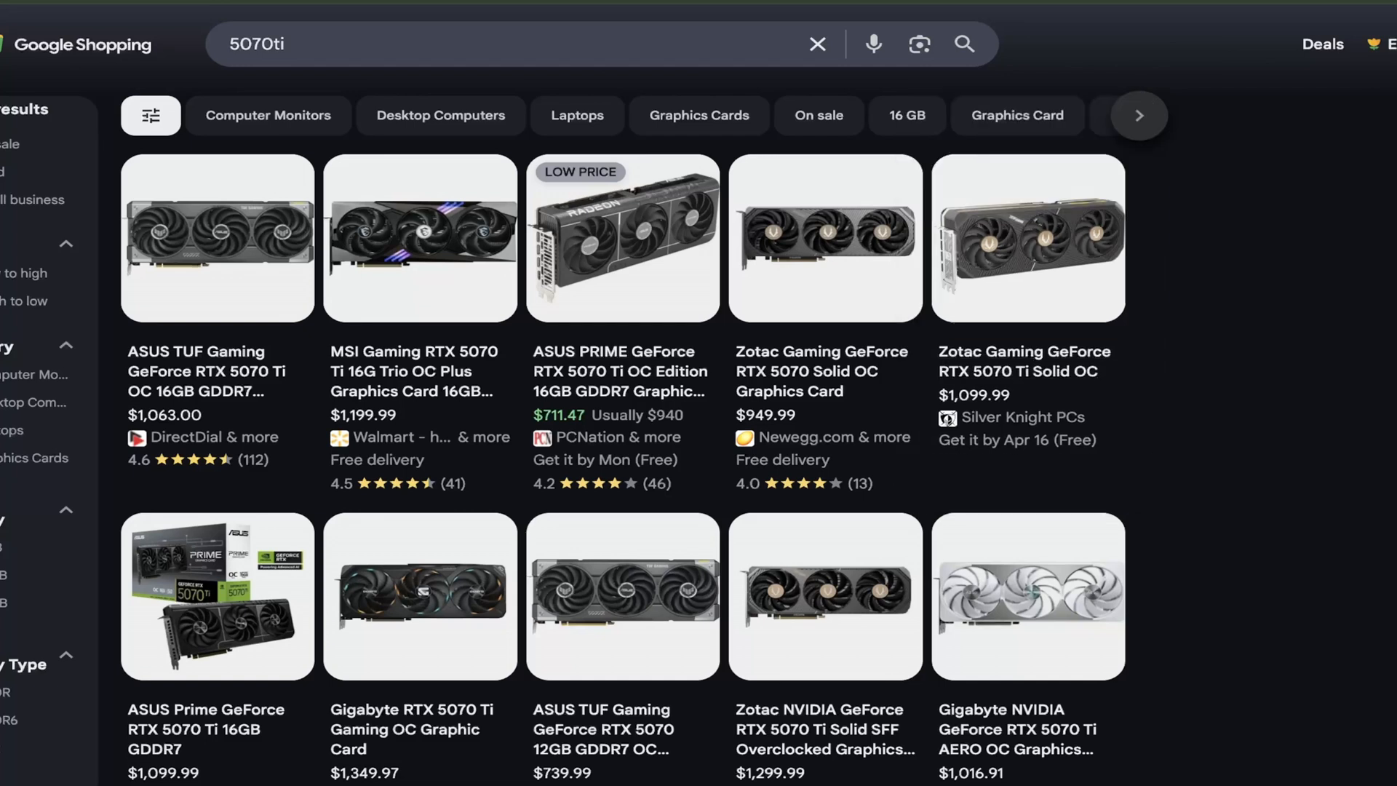
Step: Search 'rtx 3090' while heading back to the '2x rtx 5070 vs 1x rtx 5080' post
type("rtx 3090")
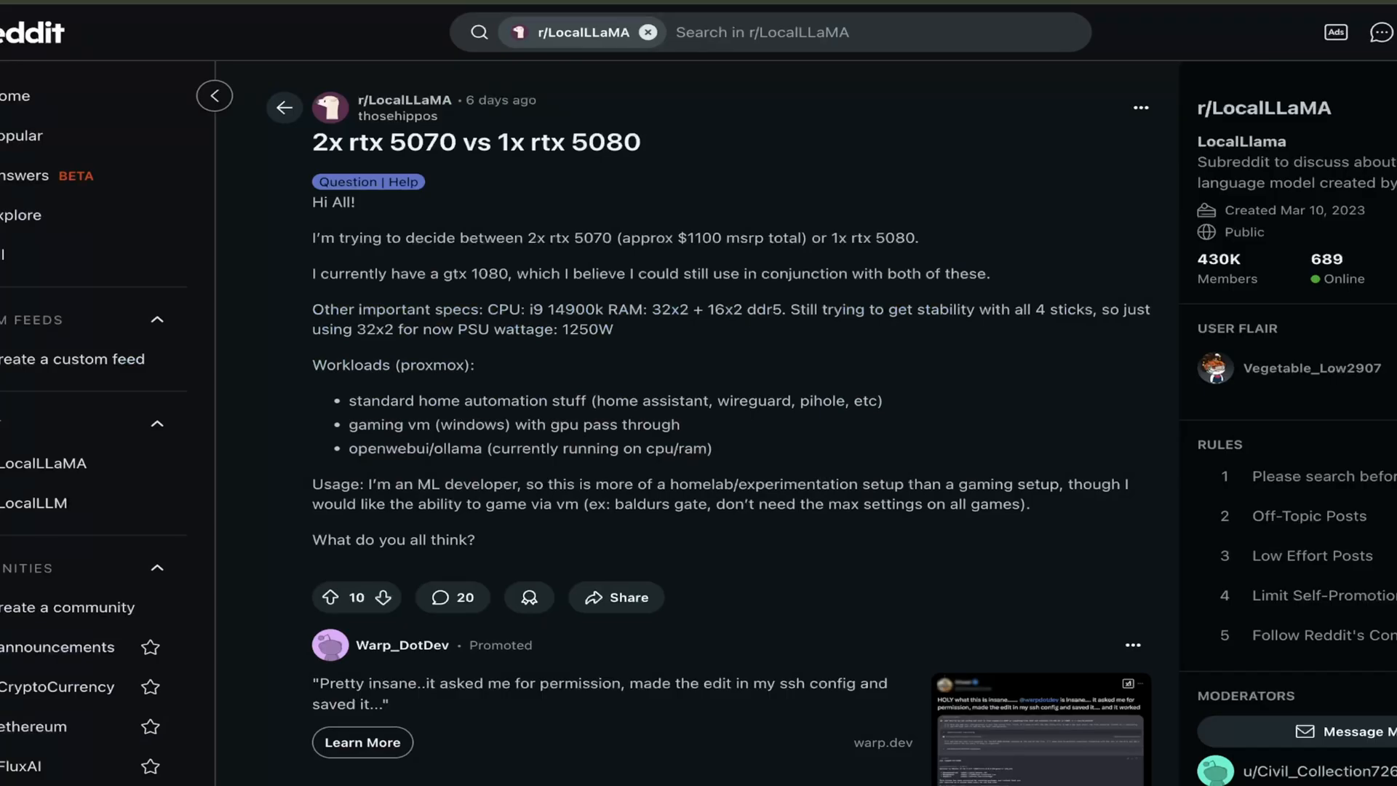
Step: Scroll down to the dual RTX 4090/3090 build write-up covering storage, case and PSU
scroll("down", 3)
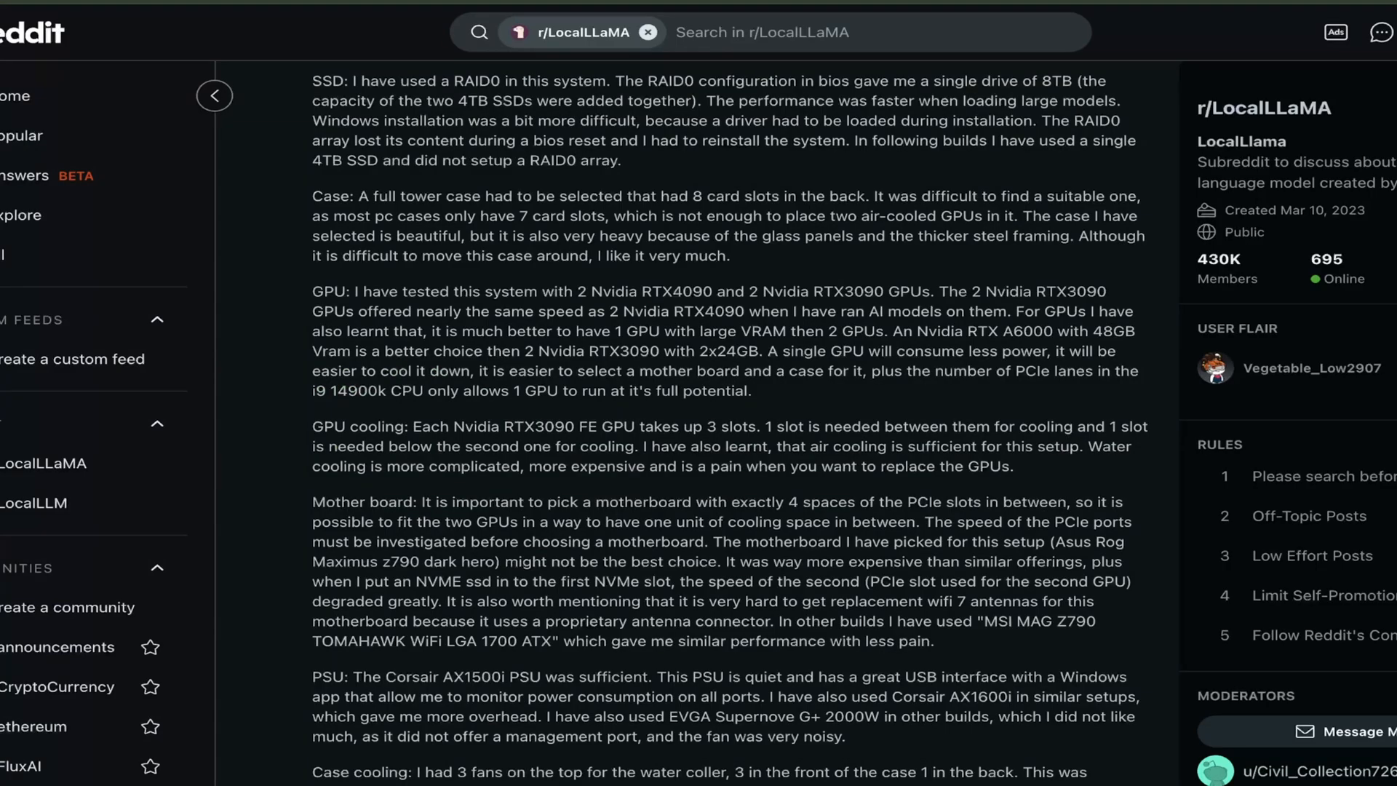
Step: Open the 'Budget GPU for Deep Learning 2080ti 22Gb' shop page and scroll to its $529 listing
left_click(285, 107)
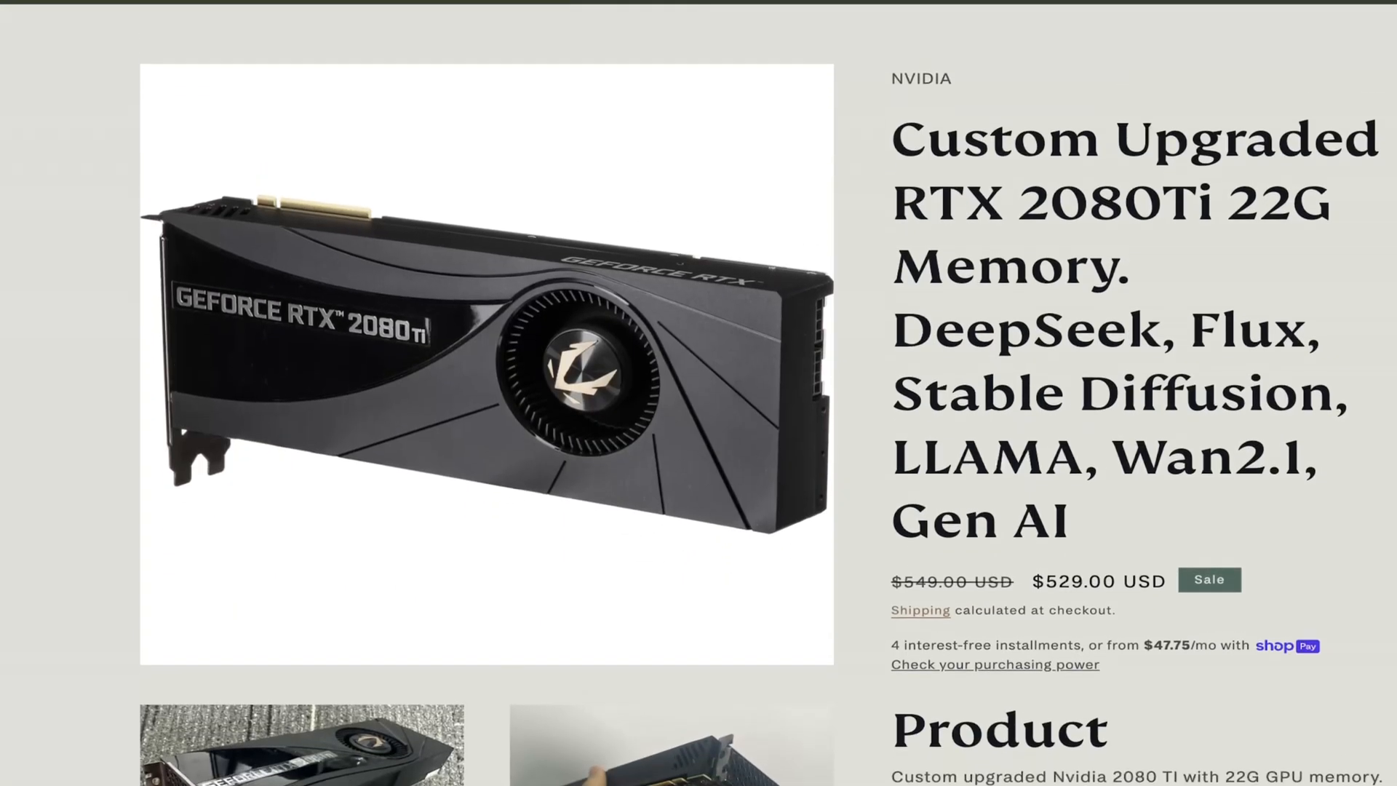
scroll("up", 3)
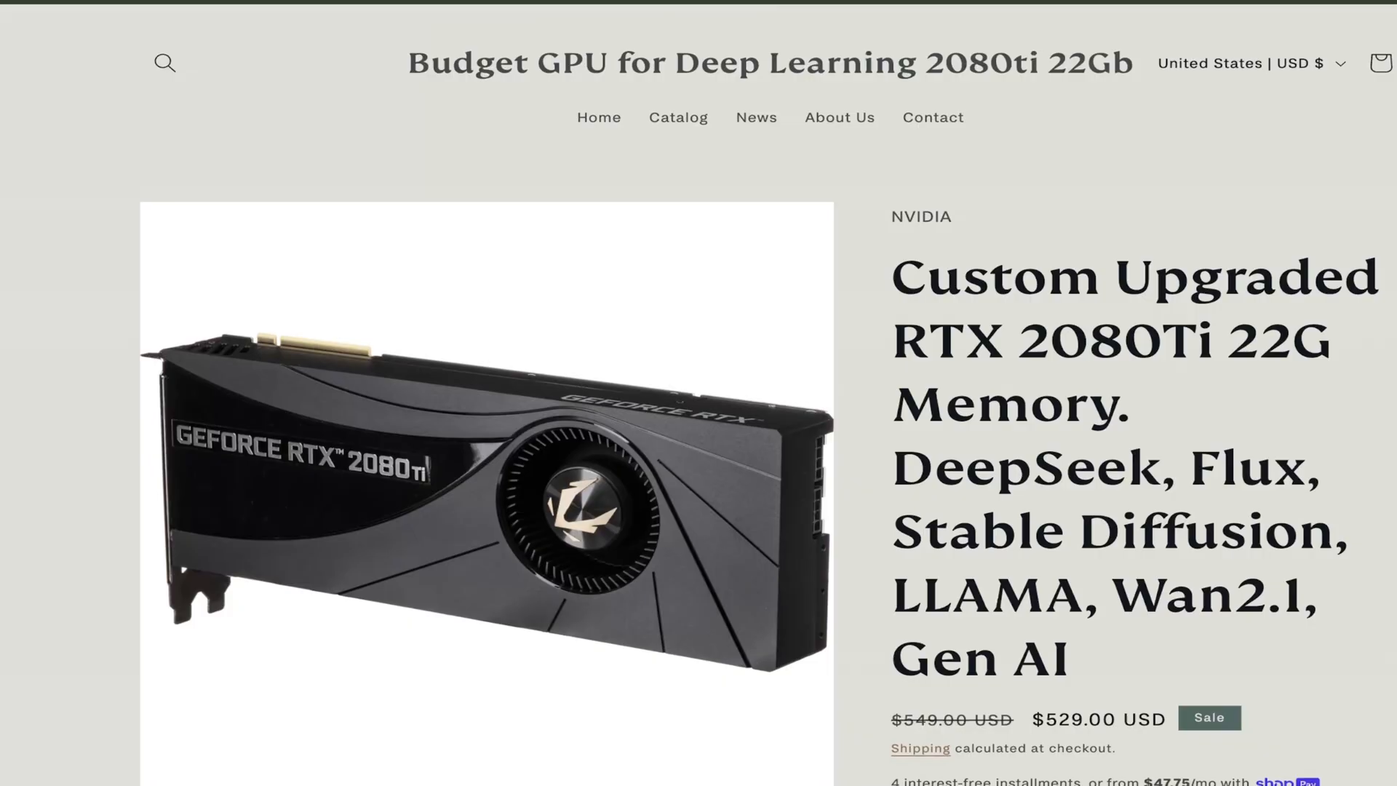